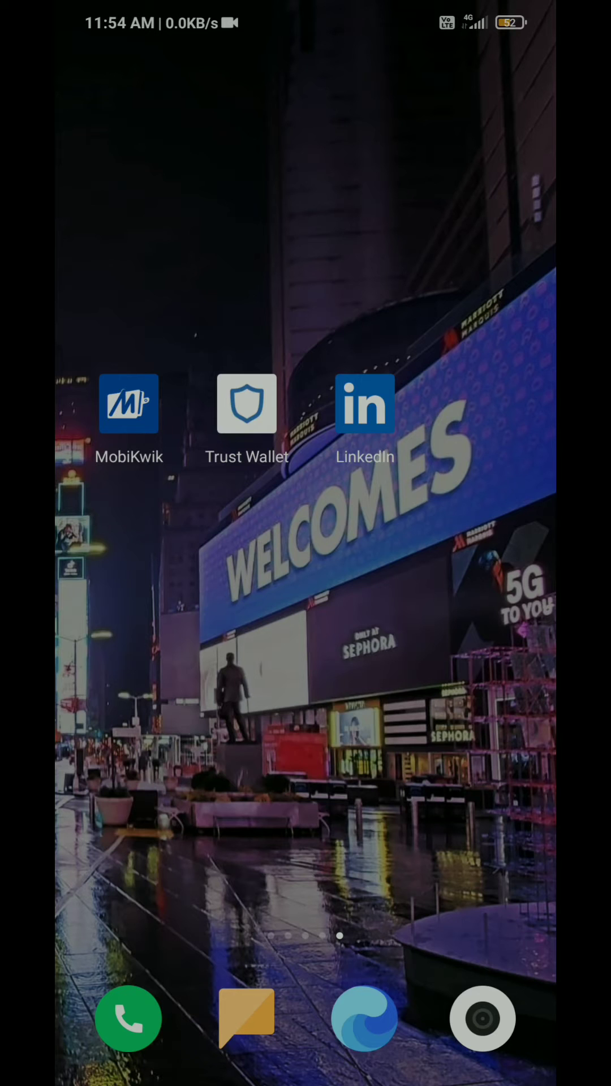
Launch Trust Wallet from the home screen onto Multi-Coin Wallet 1
left_click(246, 404)
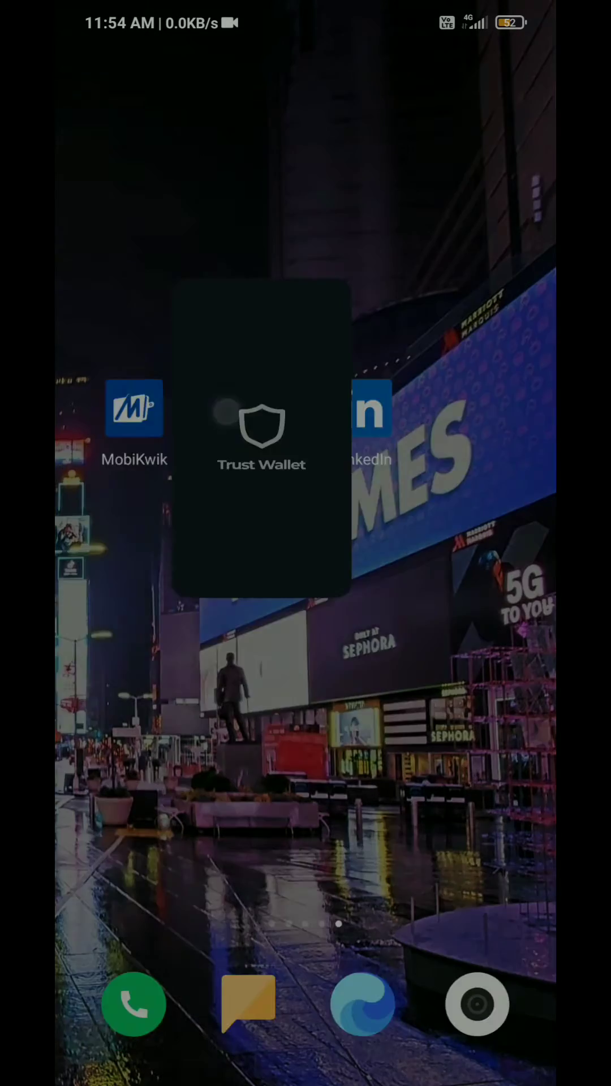
left_click(261, 430)
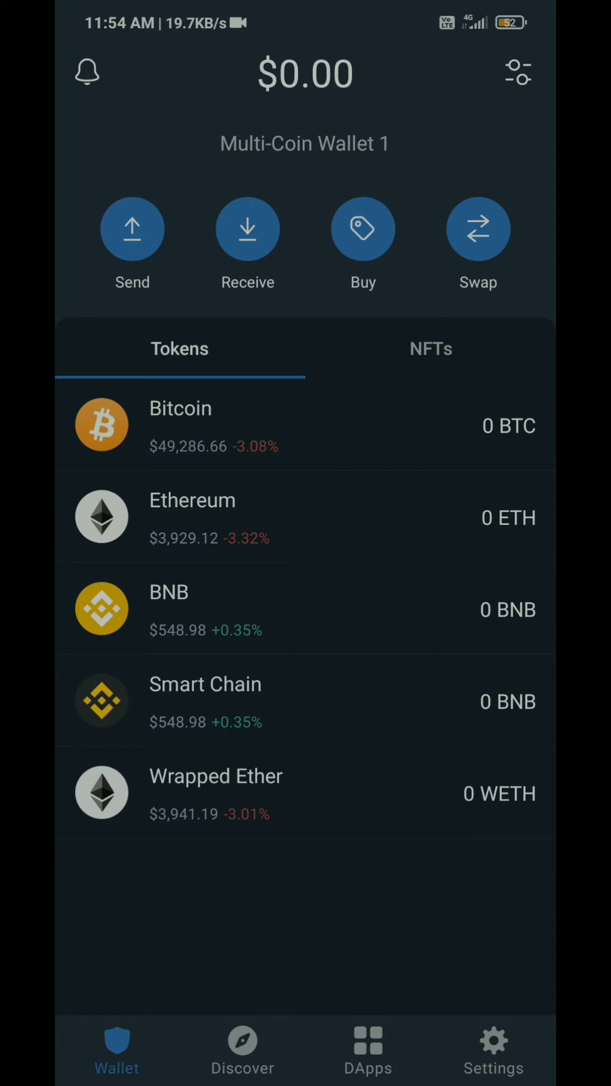
Go to the DApp browser and reach the OpenSea profile's Hidden tab
left_click(367, 1050)
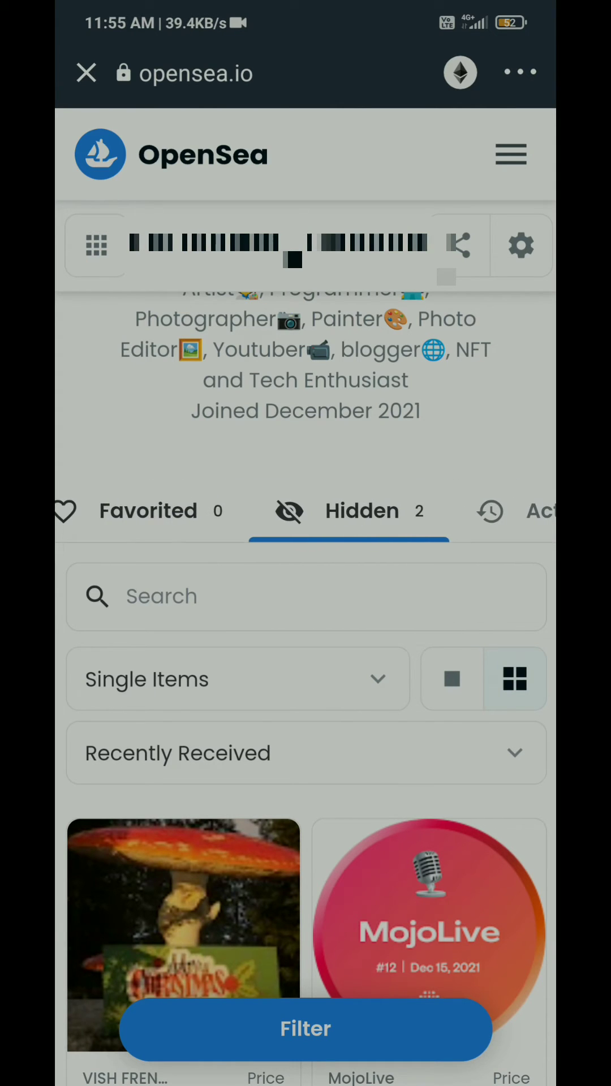
Unhide the Christmas NFT from the profile's Hidden tab via its More options menu
left_click(143, 510)
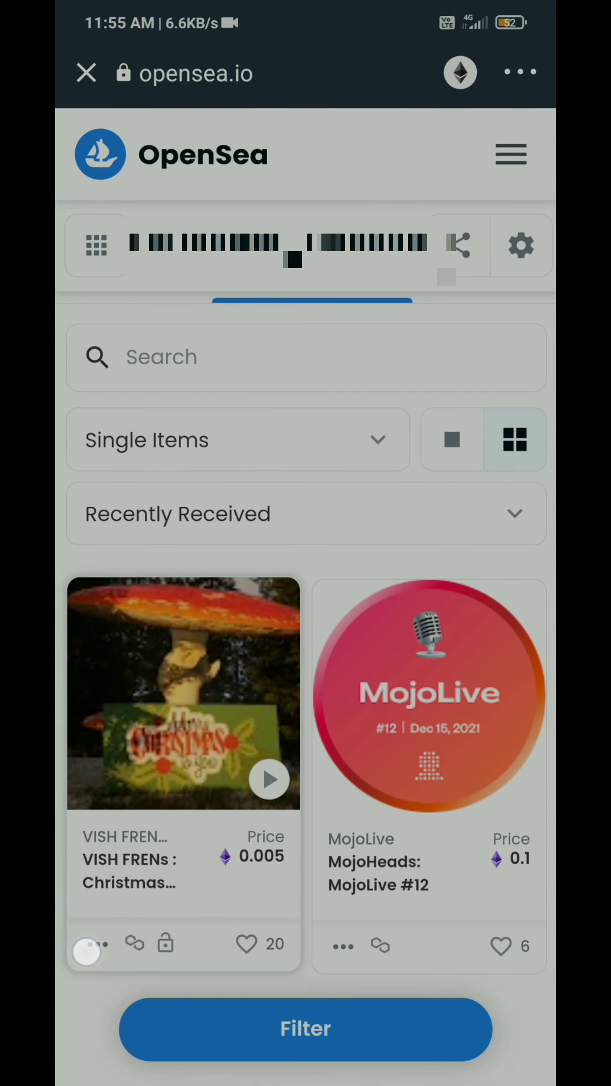
left_click(98, 943)
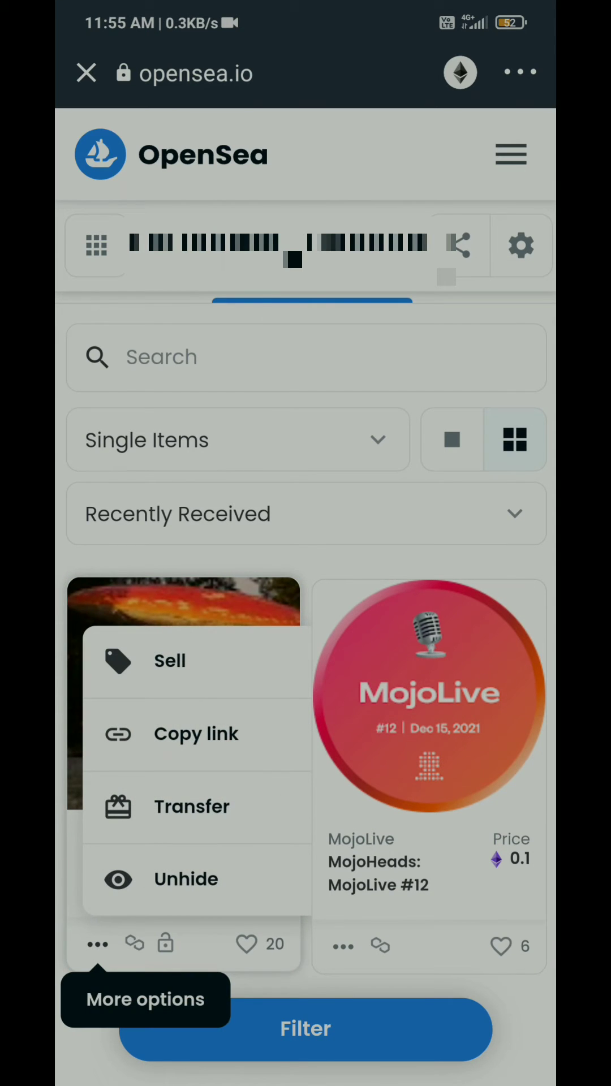
left_click(305, 513)
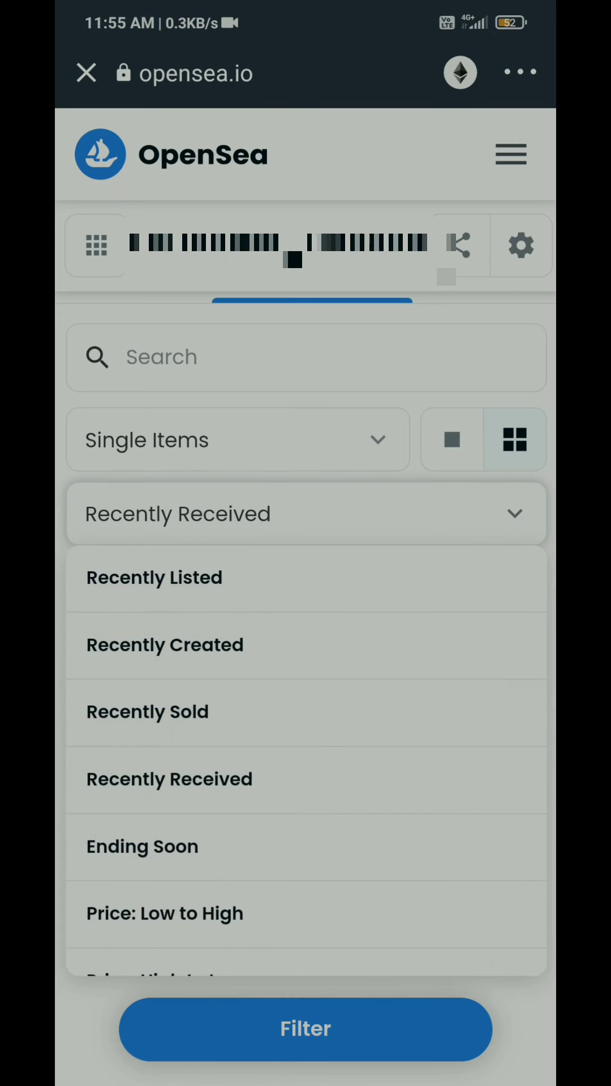
left_click(168, 778)
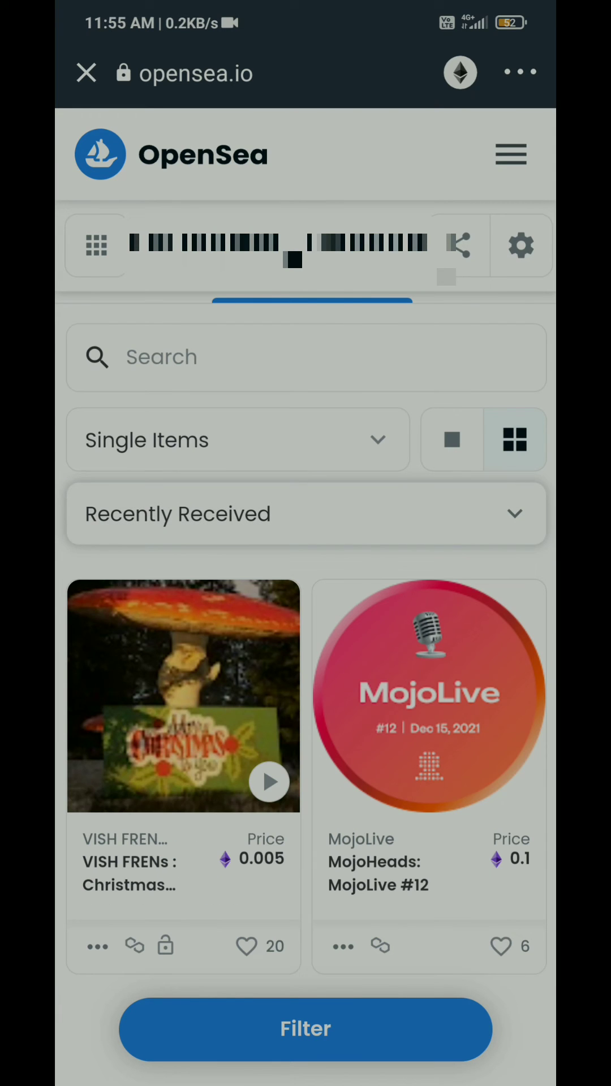
Scroll the profile to switch over to the Collected tab
scroll("down", 3)
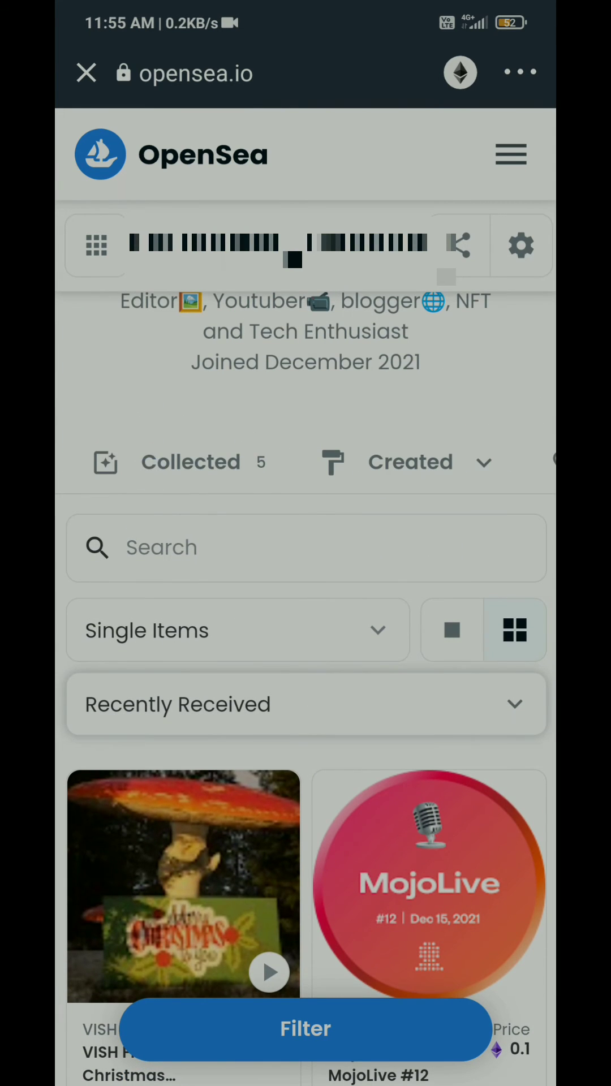
scroll("down", 3)
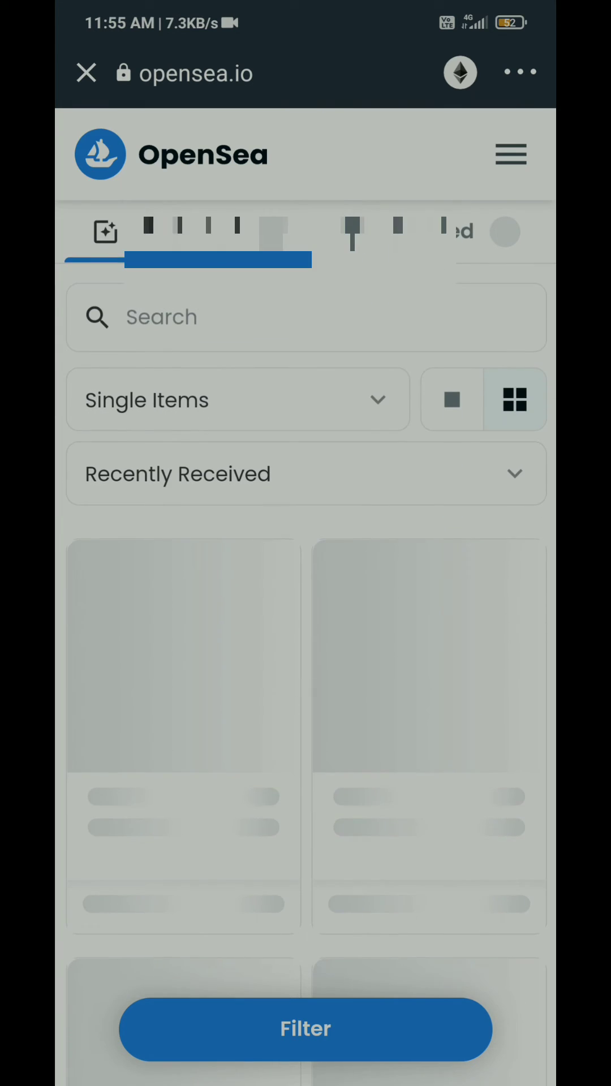